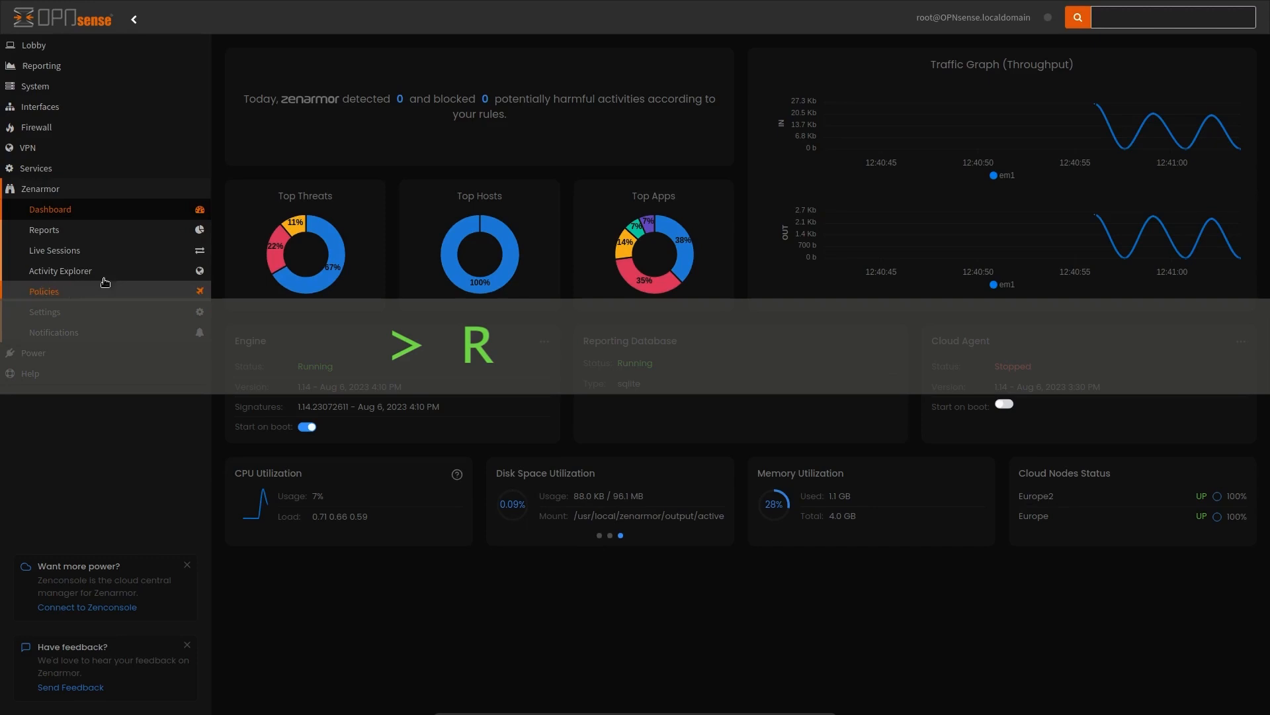
Show the Zenarmor Connections report charts by app category, hosts and remote ports.
{"action": "left_click", "coordinate": [44, 229]}
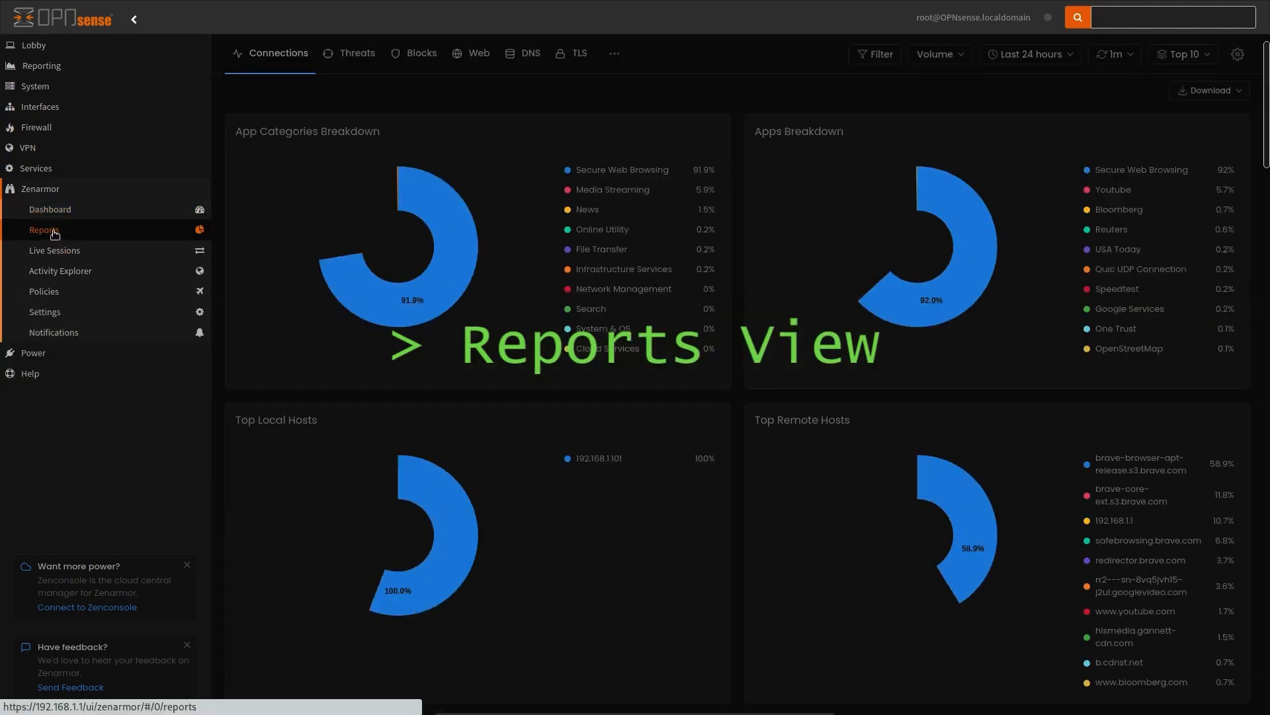
{"action": "left_click", "coordinate": [43, 229]}
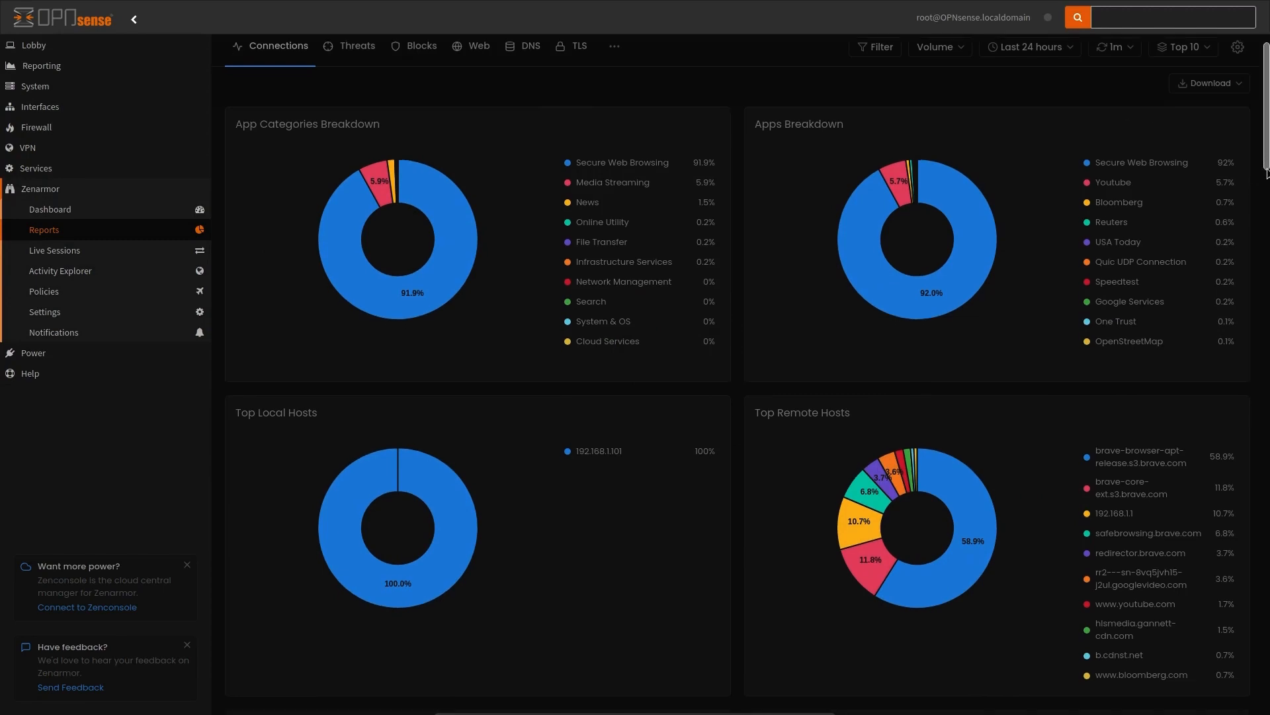
{"action": "scroll", "scroll_direction": "down", "scroll_amount": 3}
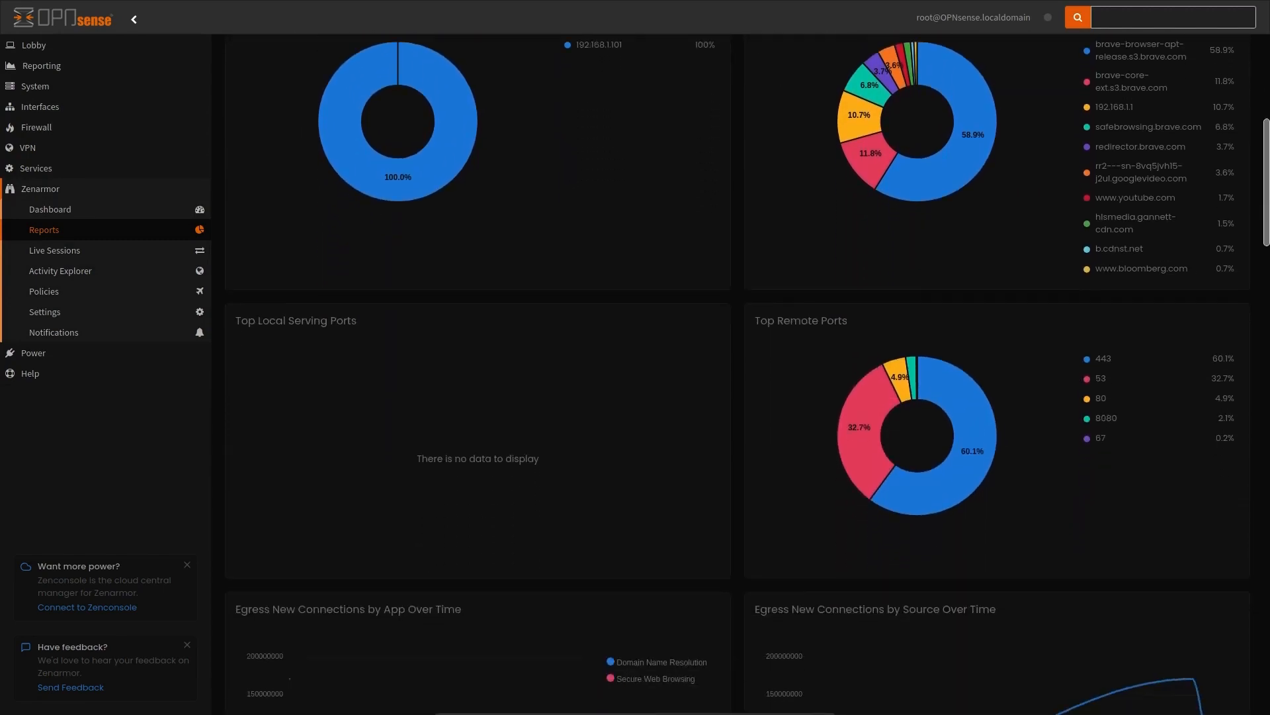
Show Zenarmor's Live Sessions and review the blocked sessions list.
{"action": "left_click", "coordinate": [55, 250]}
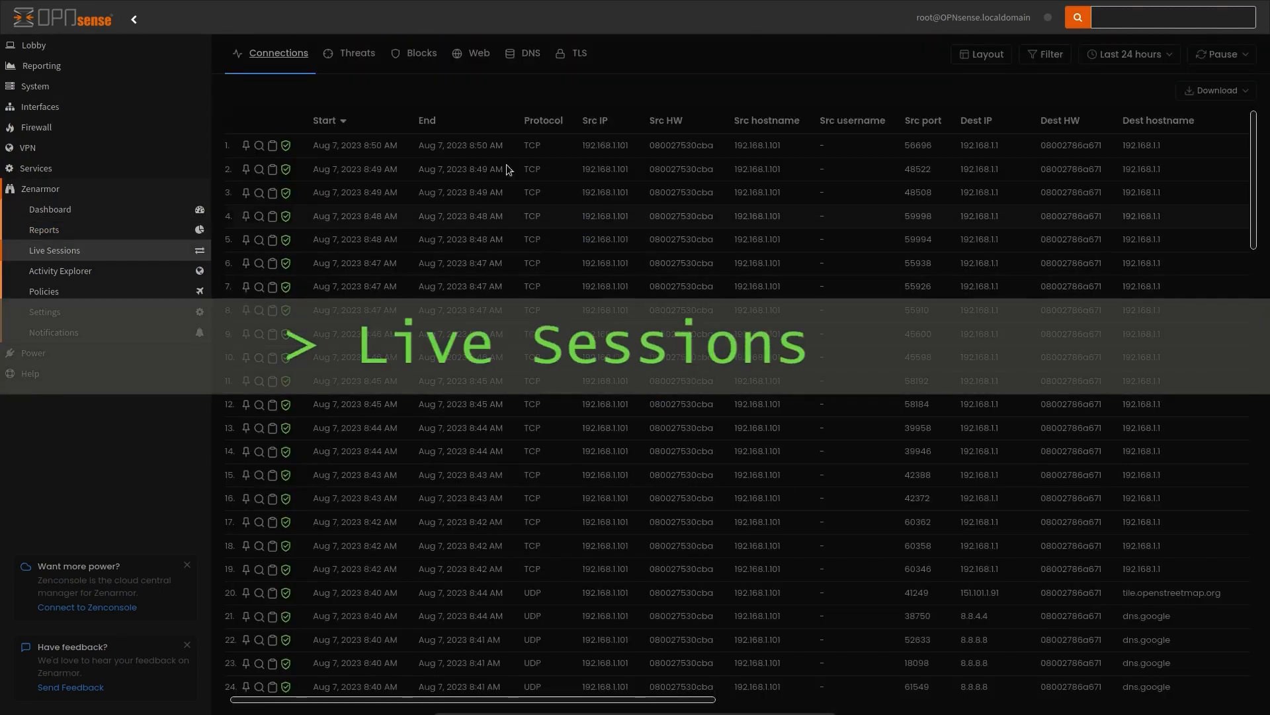
{"action": "left_click", "coordinate": [421, 53]}
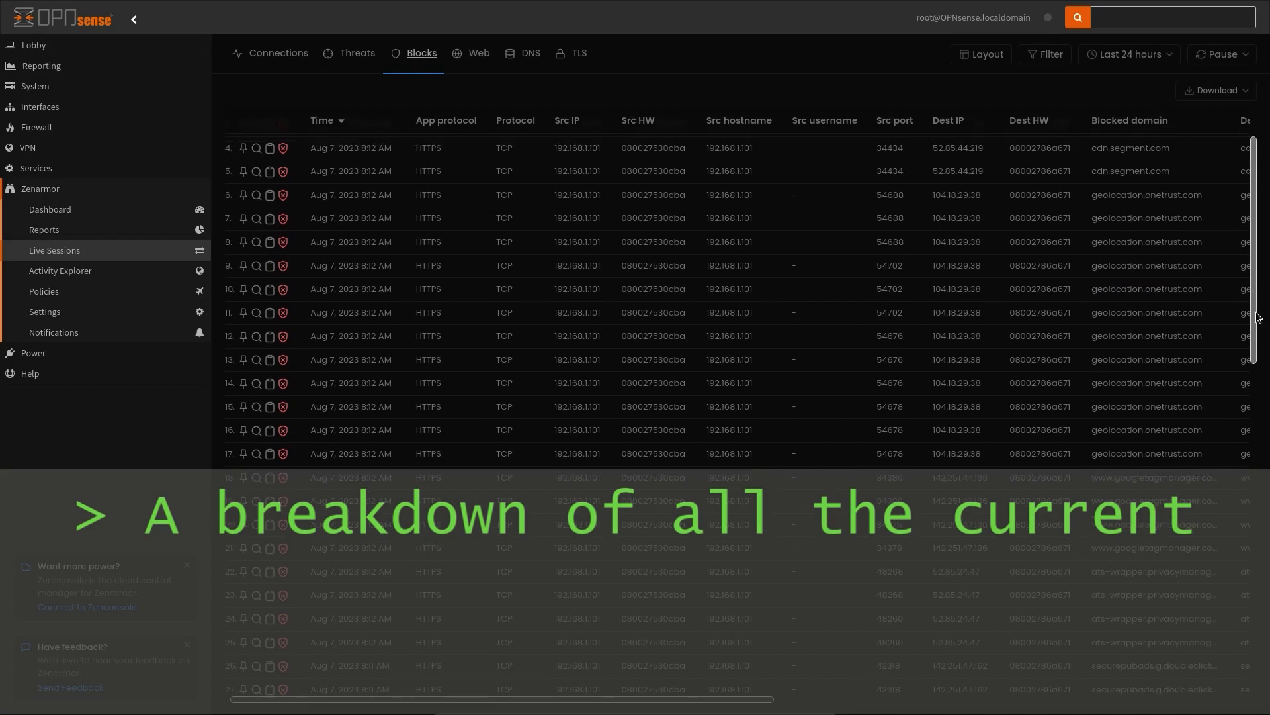
{"action": "scroll", "scroll_direction": "down", "scroll_amount": 3}
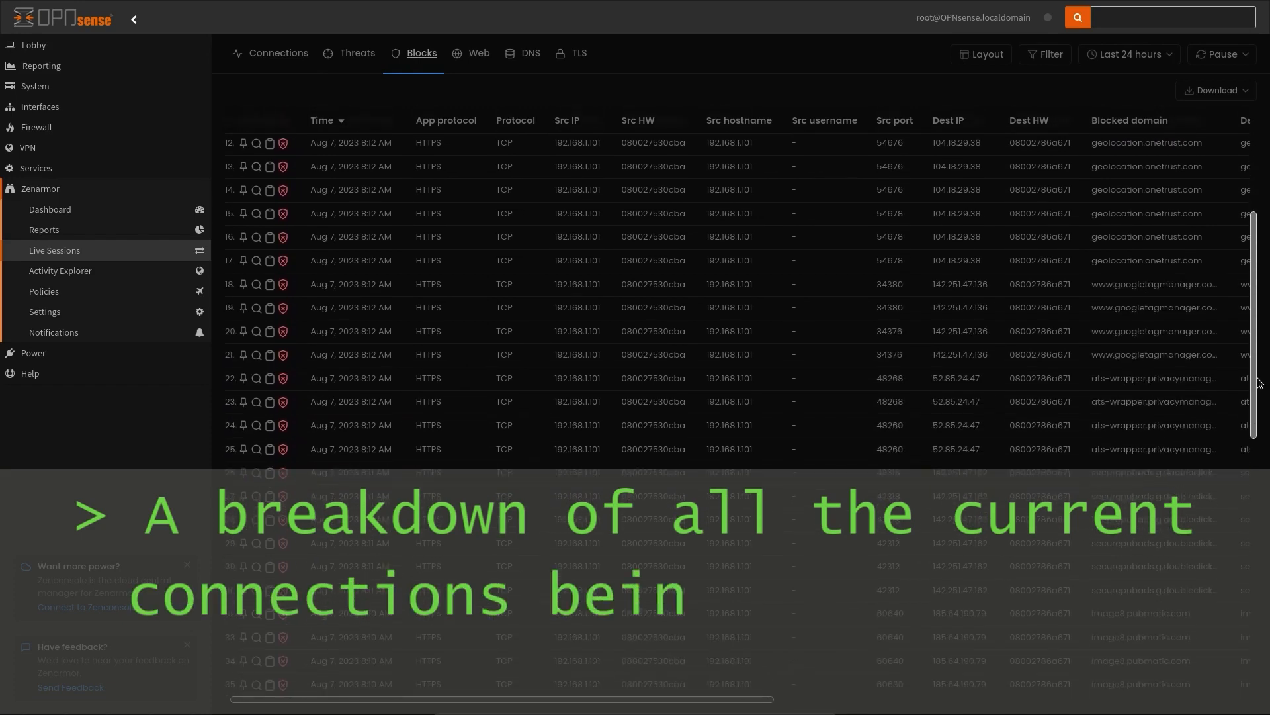
{"action": "scroll", "scroll_direction": "down", "scroll_amount": 3}
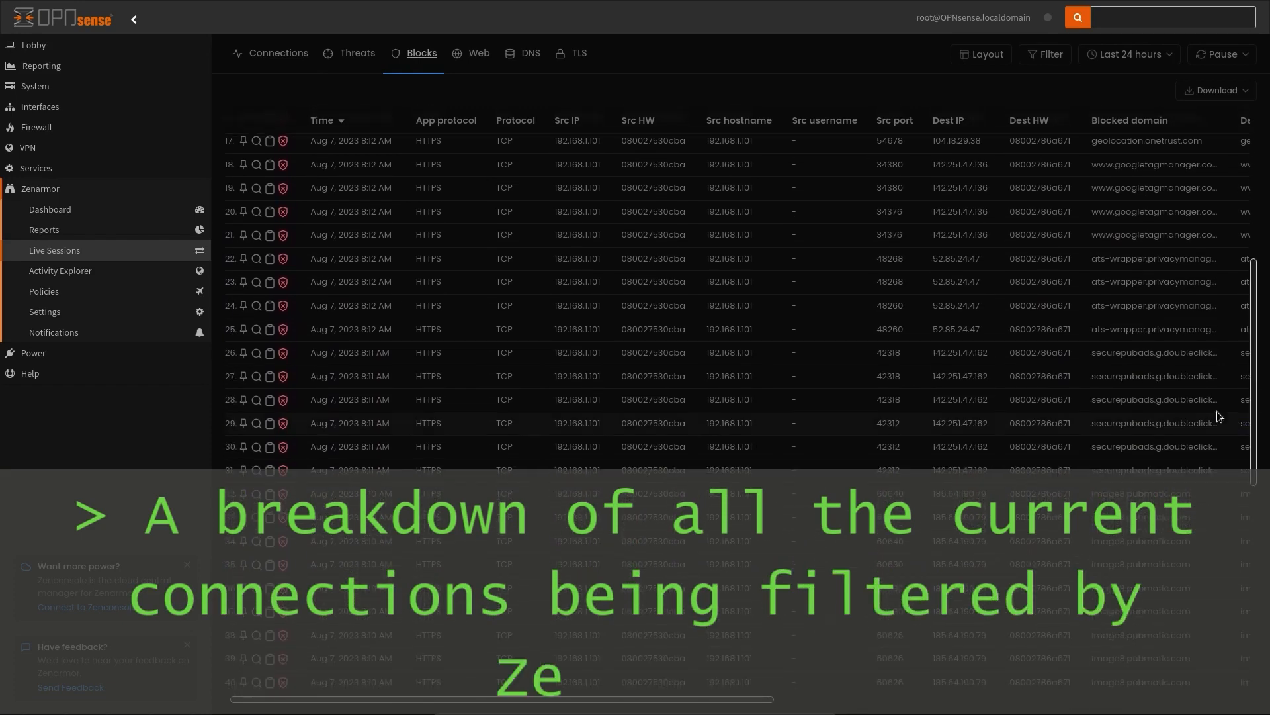
Show the live DNS sessions currently being filtered.
{"action": "left_click", "coordinate": [529, 53]}
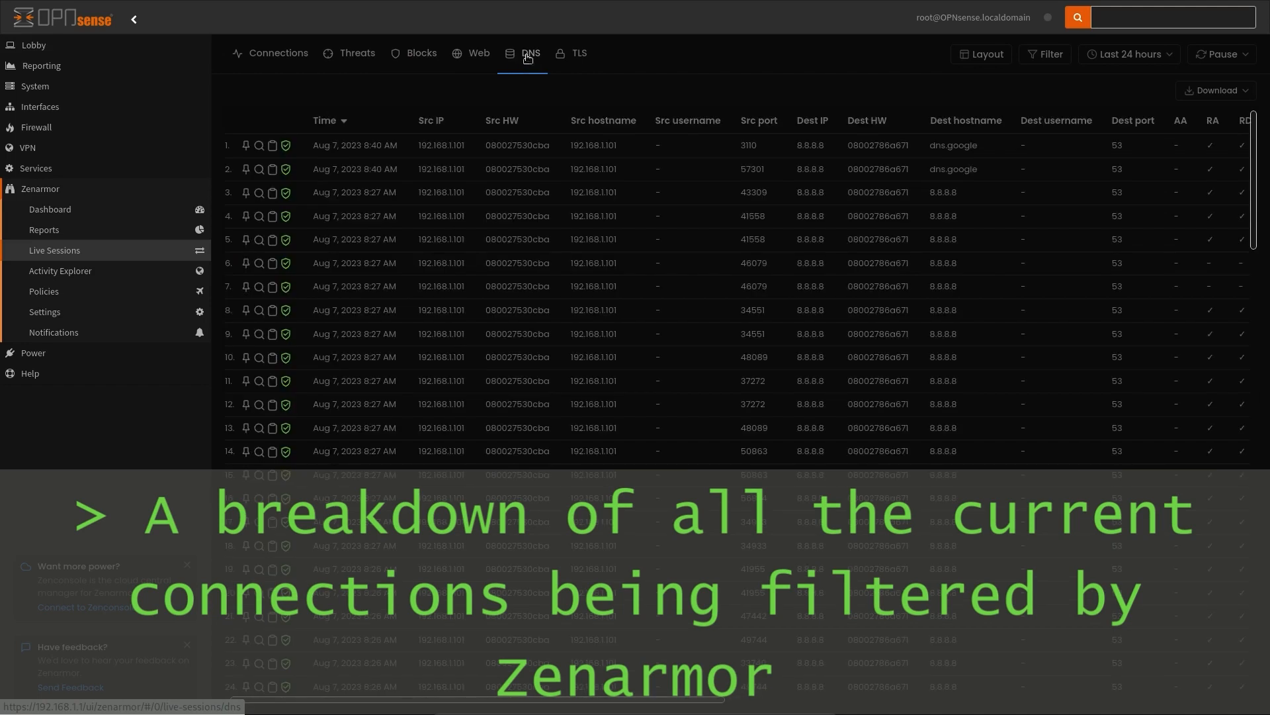
{"action": "scroll", "scroll_direction": "down", "scroll_amount": 3}
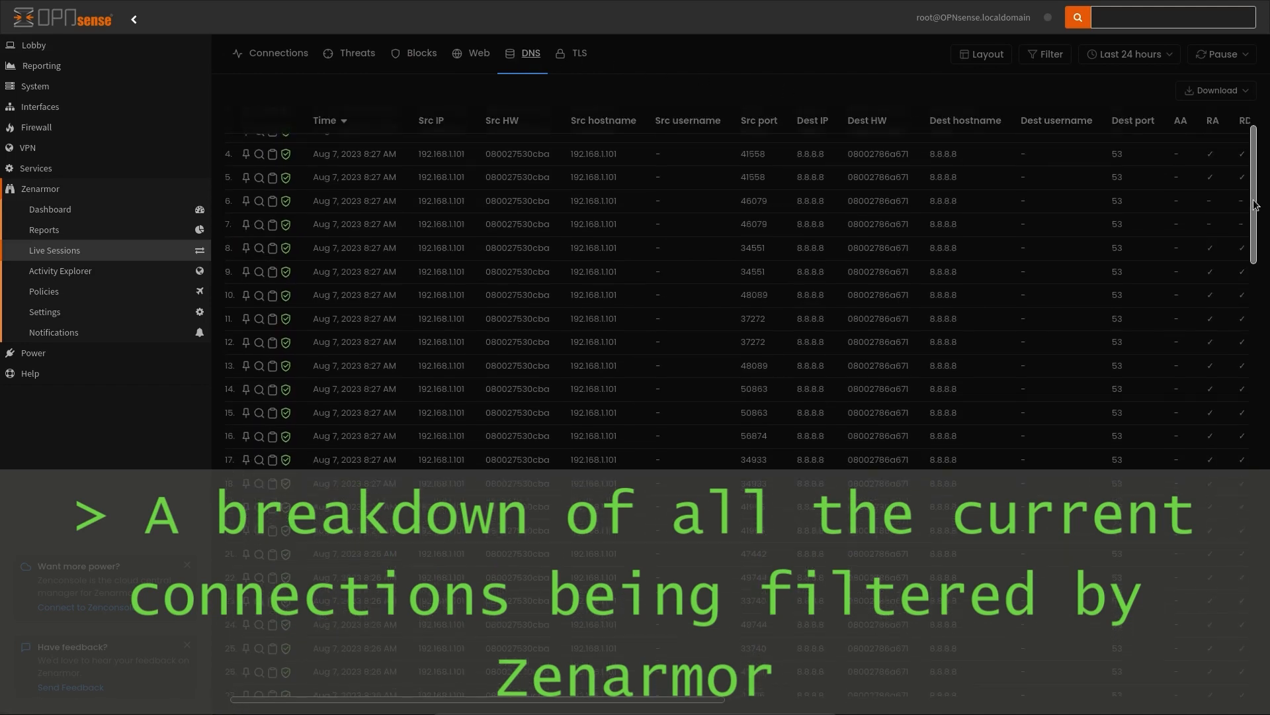
Open the Default policy from Zenarmor Policies and view its Security categories.
{"action": "left_click", "coordinate": [44, 291]}
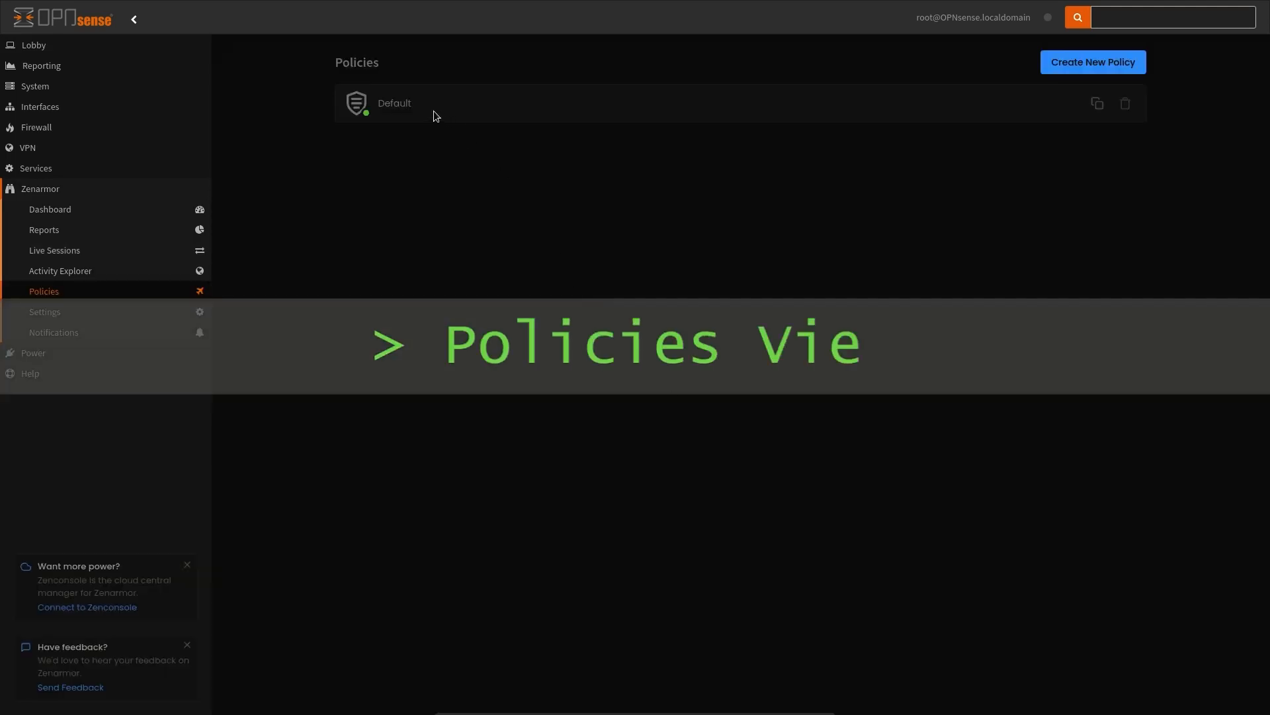
{"action": "left_click", "coordinate": [394, 103]}
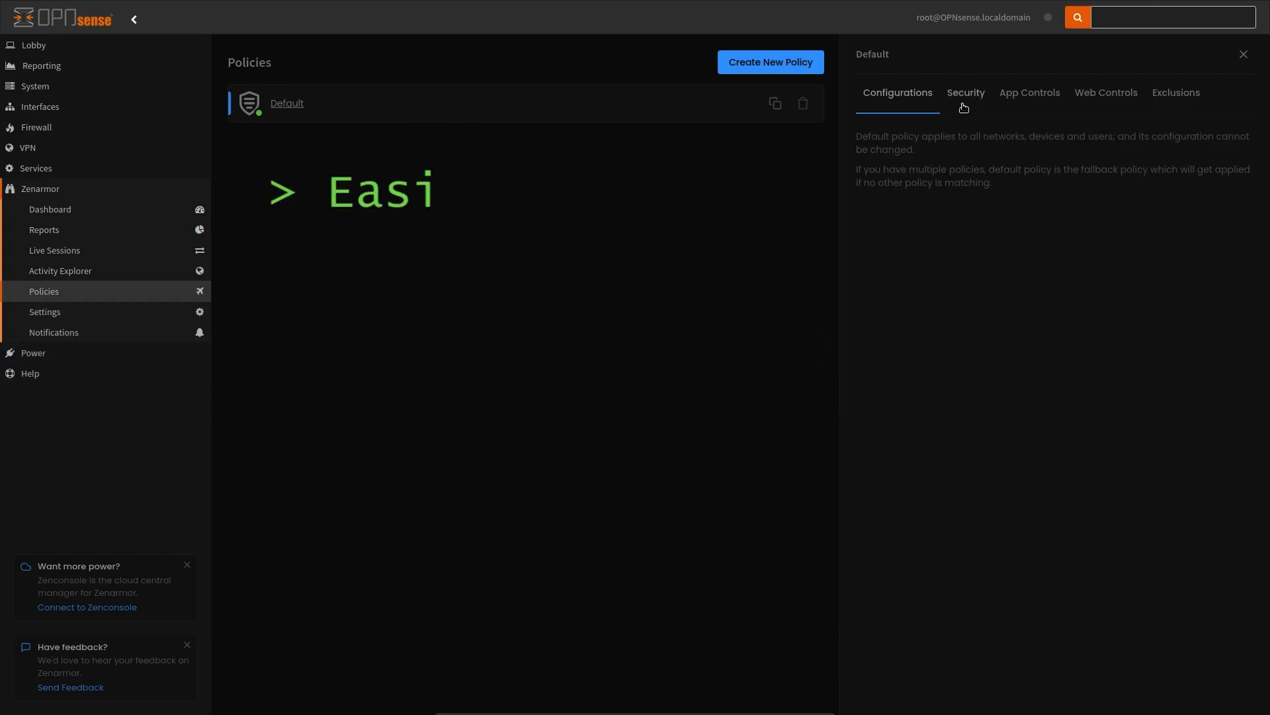
{"action": "left_click", "coordinate": [965, 92]}
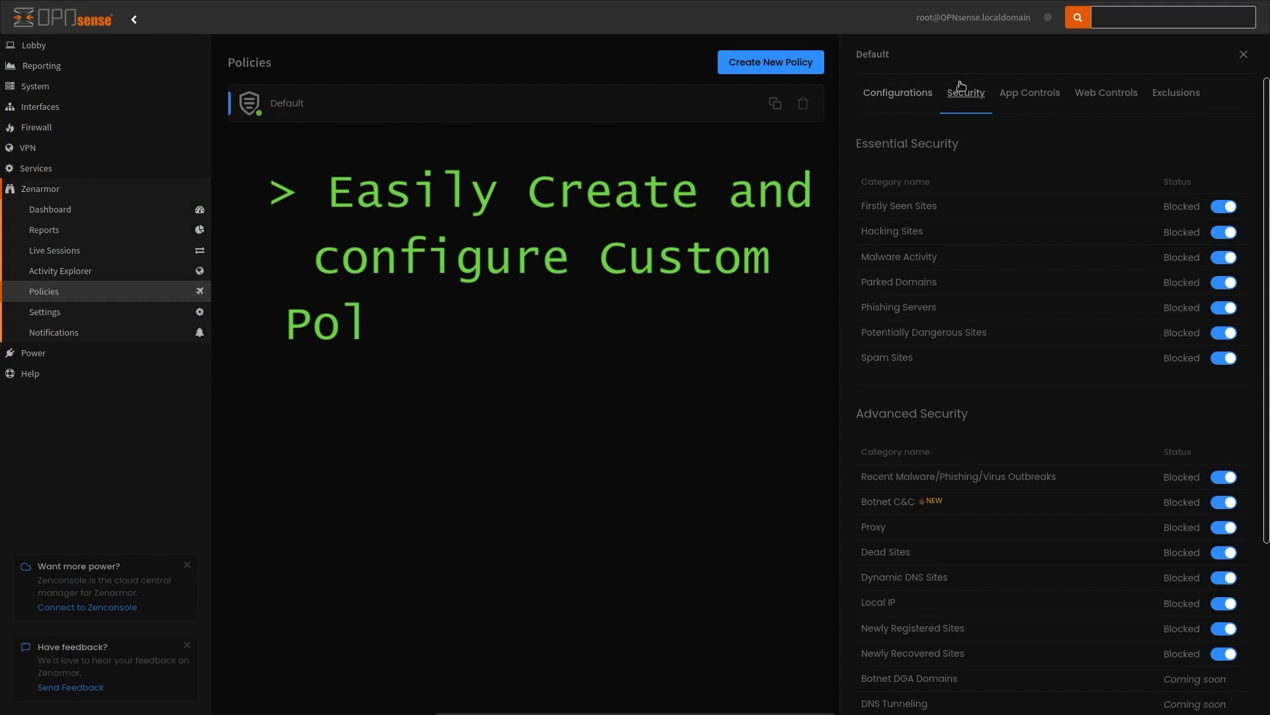
Review the Default policy's App Controls and Web Controls categories.
{"action": "left_click", "coordinate": [1030, 93]}
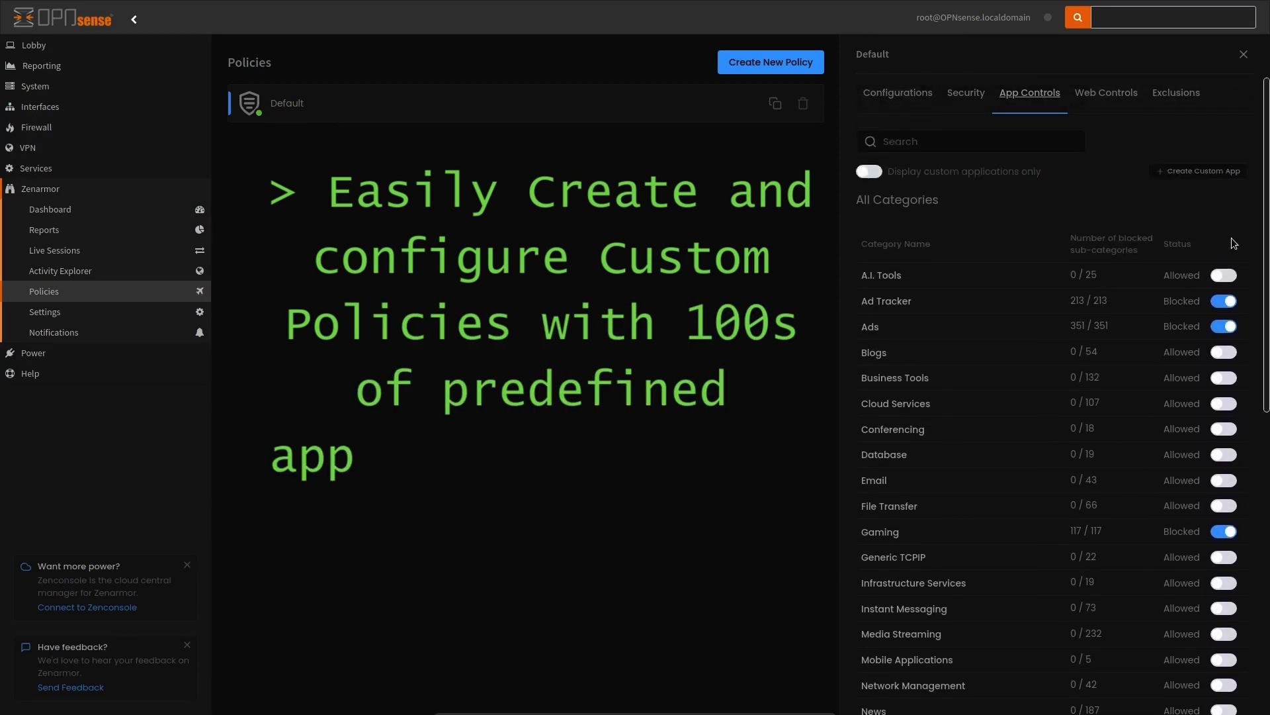
{"action": "left_click", "coordinate": [1105, 92]}
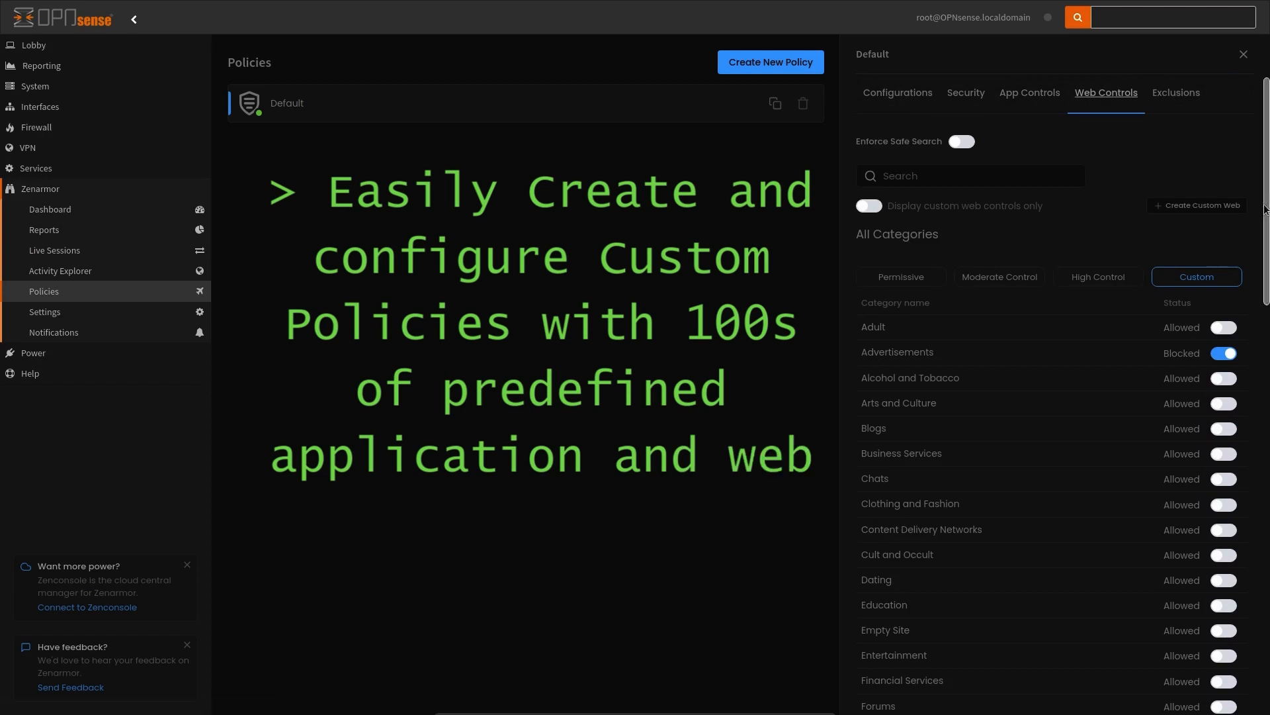
{"action": "scroll", "scroll_direction": "down", "scroll_amount": 3}
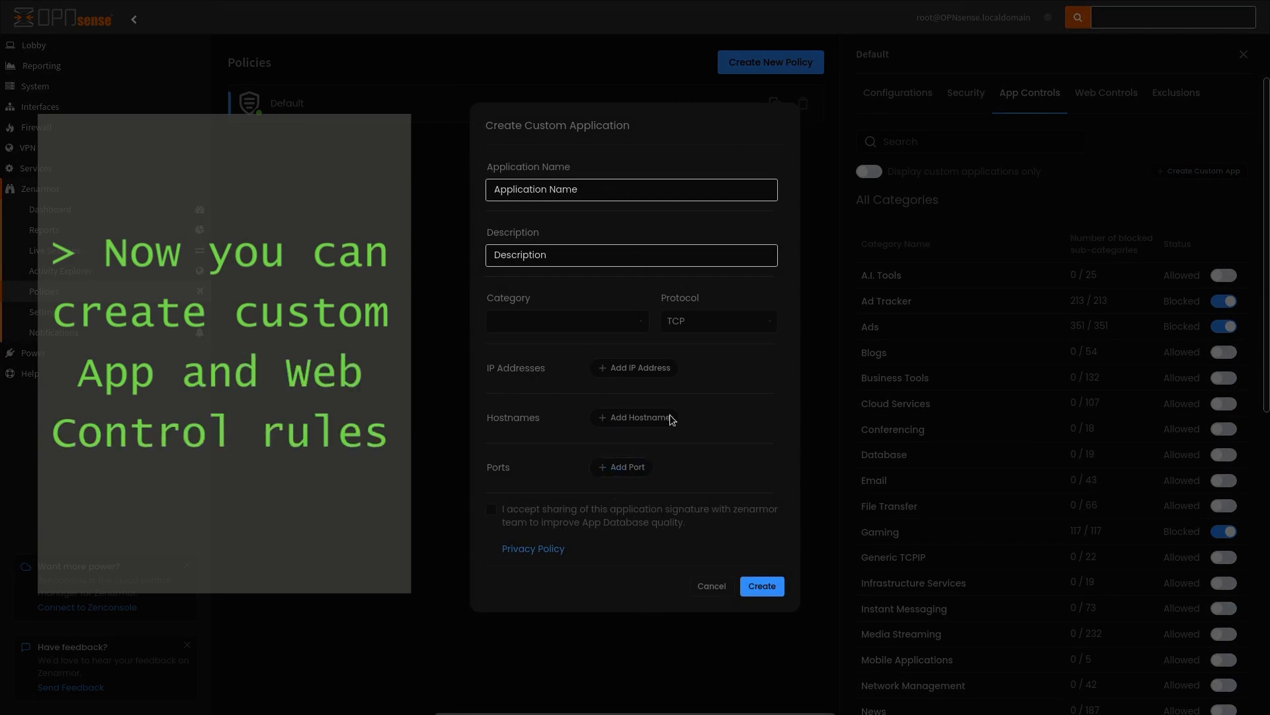
Dismiss the custom application form, start and cancel a custom web category without adding a site.
{"action": "left_click", "coordinate": [711, 587]}
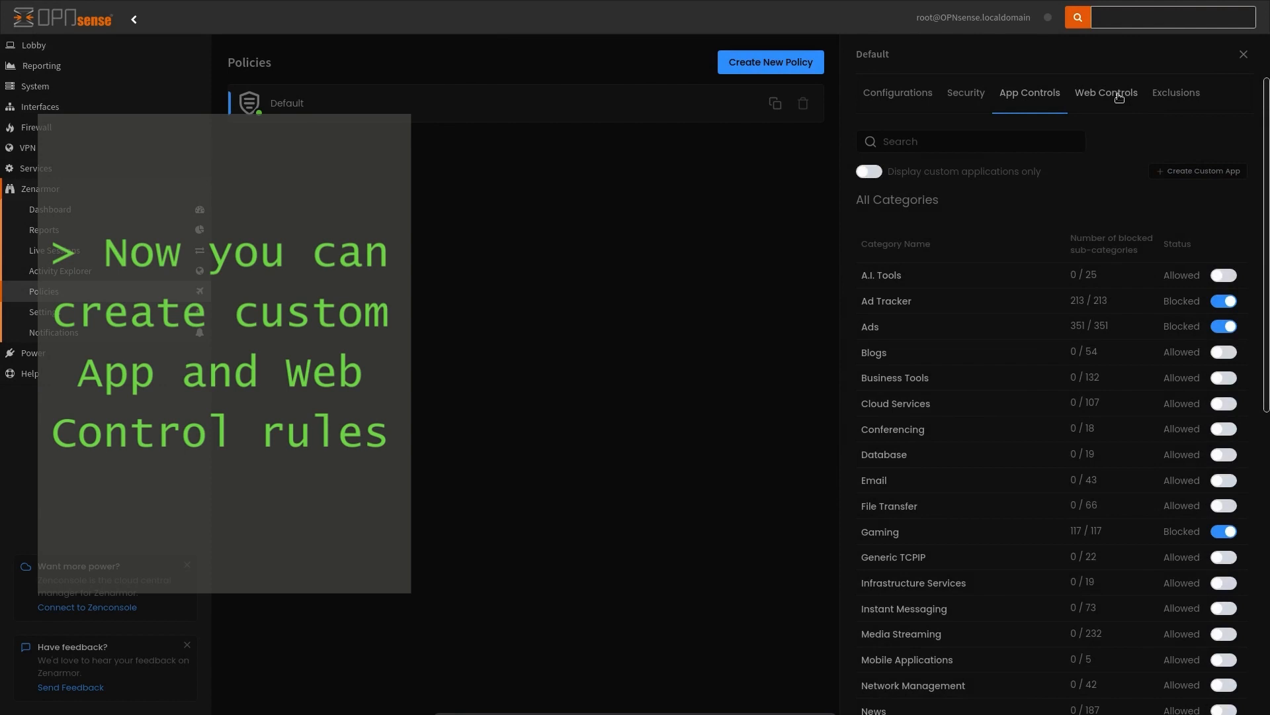
{"action": "left_click", "coordinate": [1107, 92]}
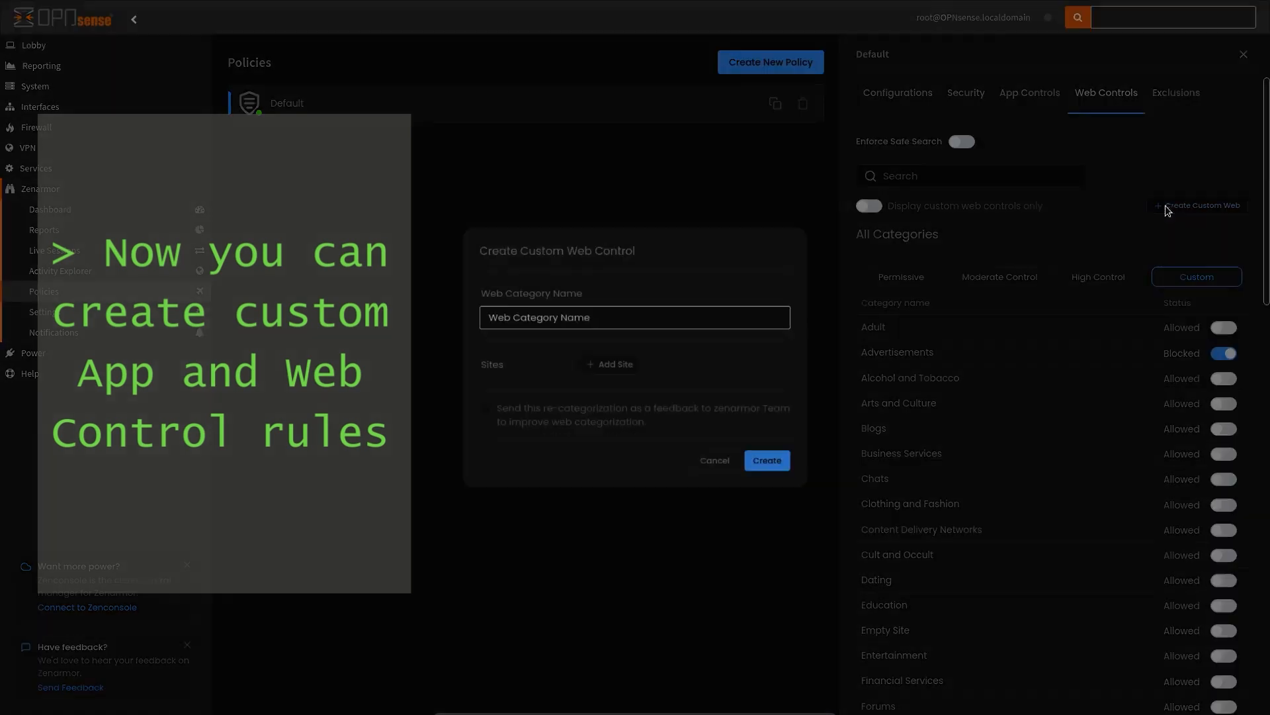
{"action": "left_click", "coordinate": [609, 363]}
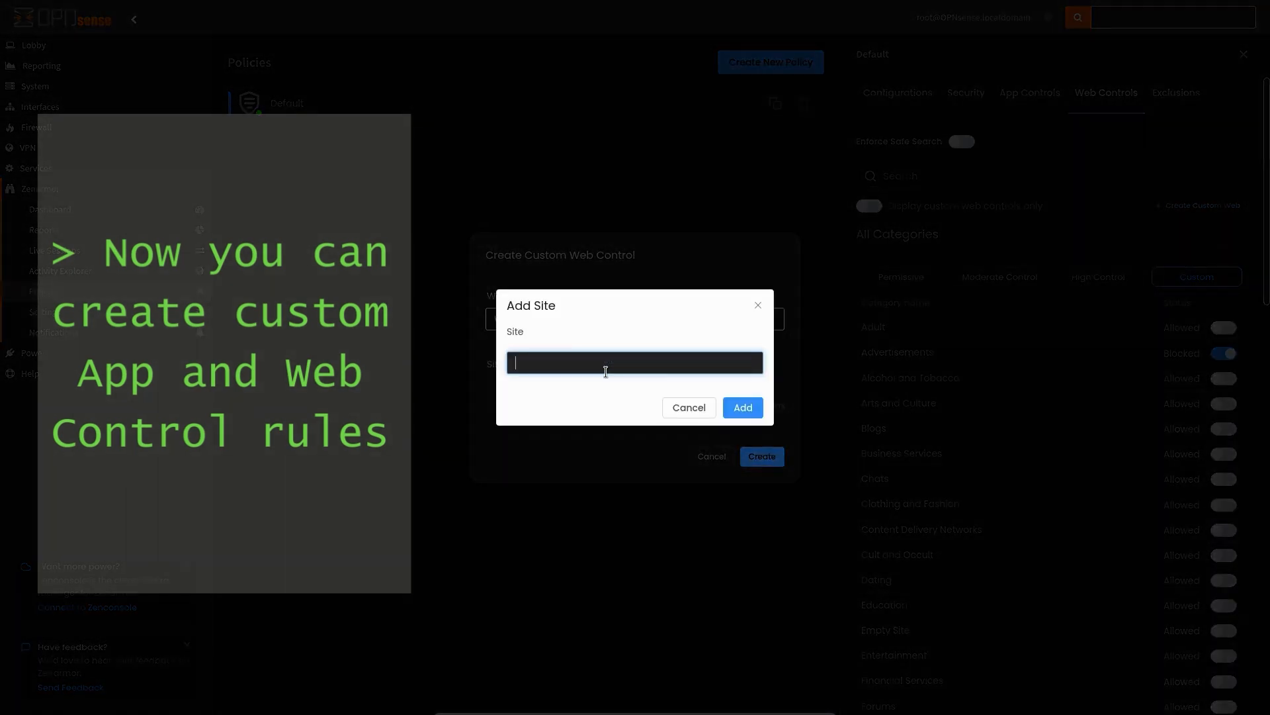
{"action": "left_click", "coordinate": [688, 406]}
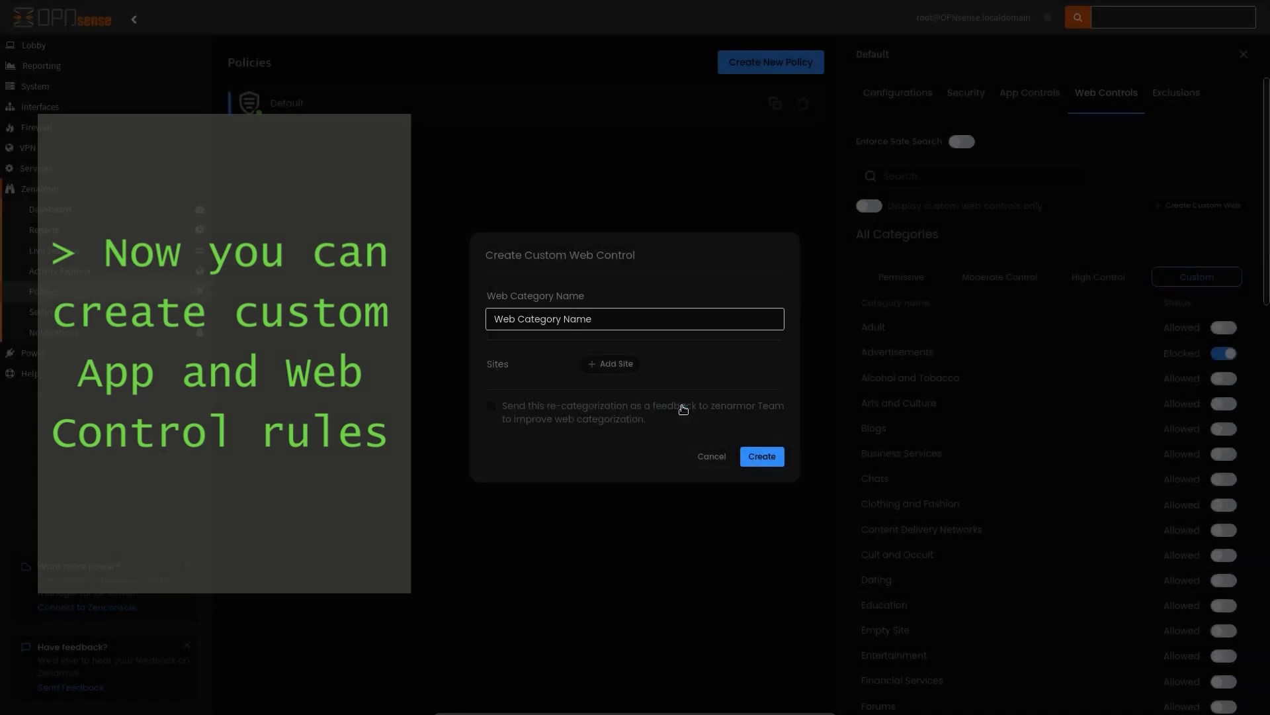
{"action": "left_click", "coordinate": [44, 311]}
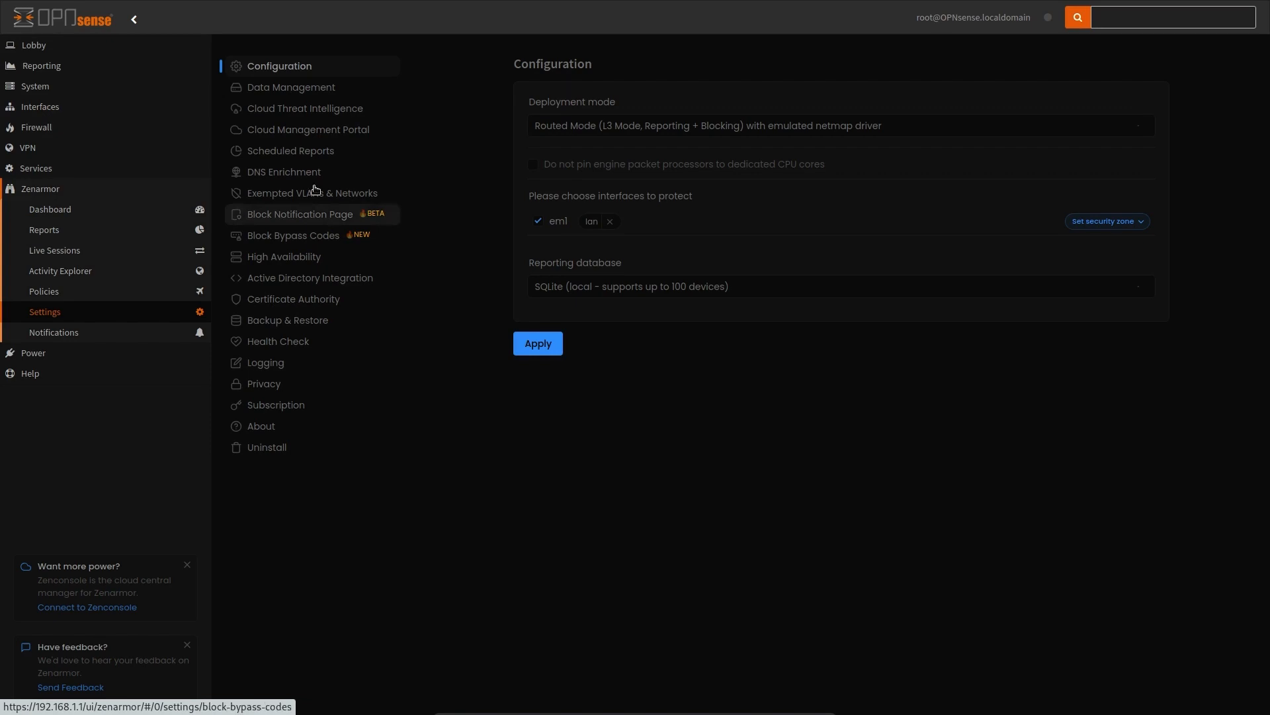
Browse the data management and cloud reputation settings, then show the Zenarmor notifications.
{"action": "left_click", "coordinate": [291, 87]}
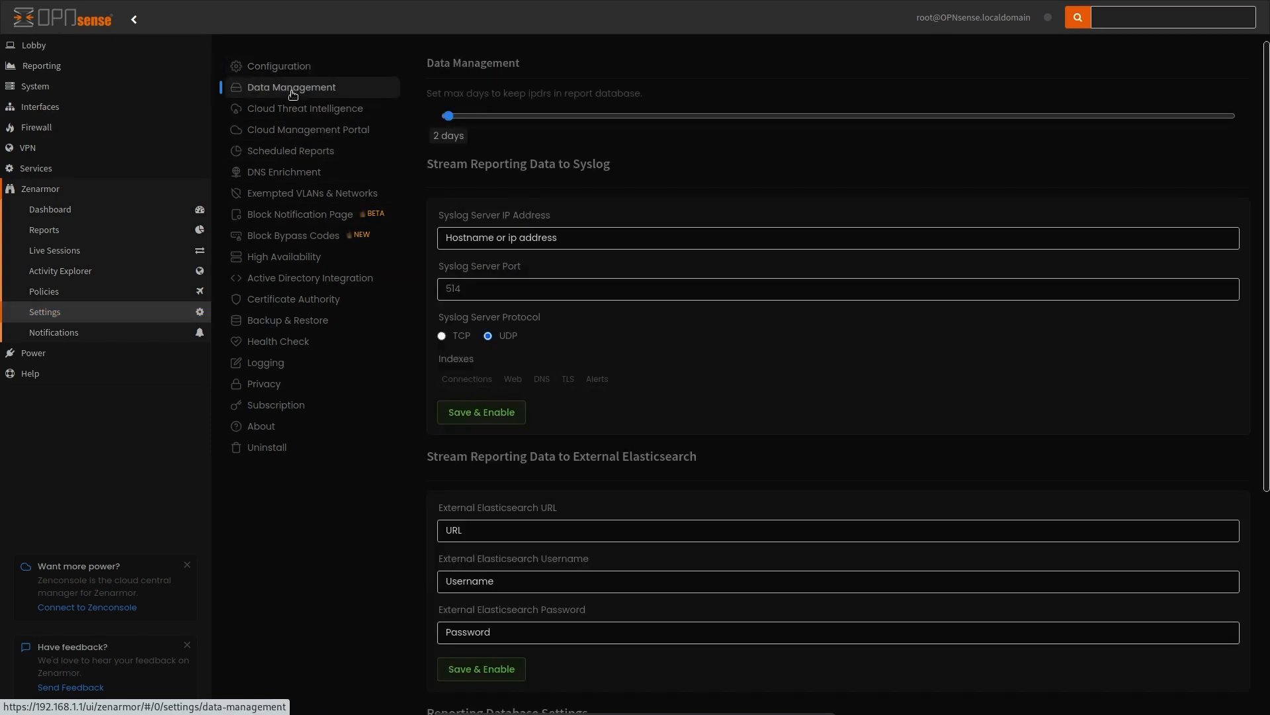
{"action": "left_click", "coordinate": [305, 107]}
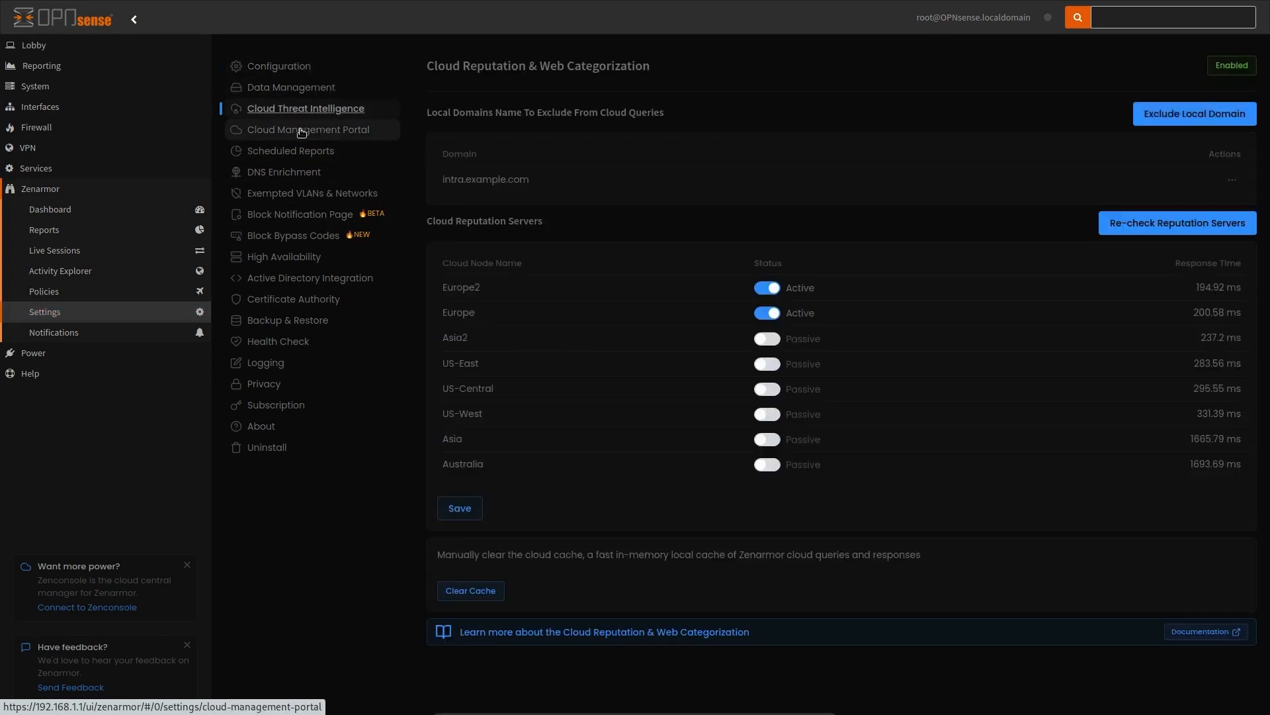
{"action": "left_click", "coordinate": [53, 333]}
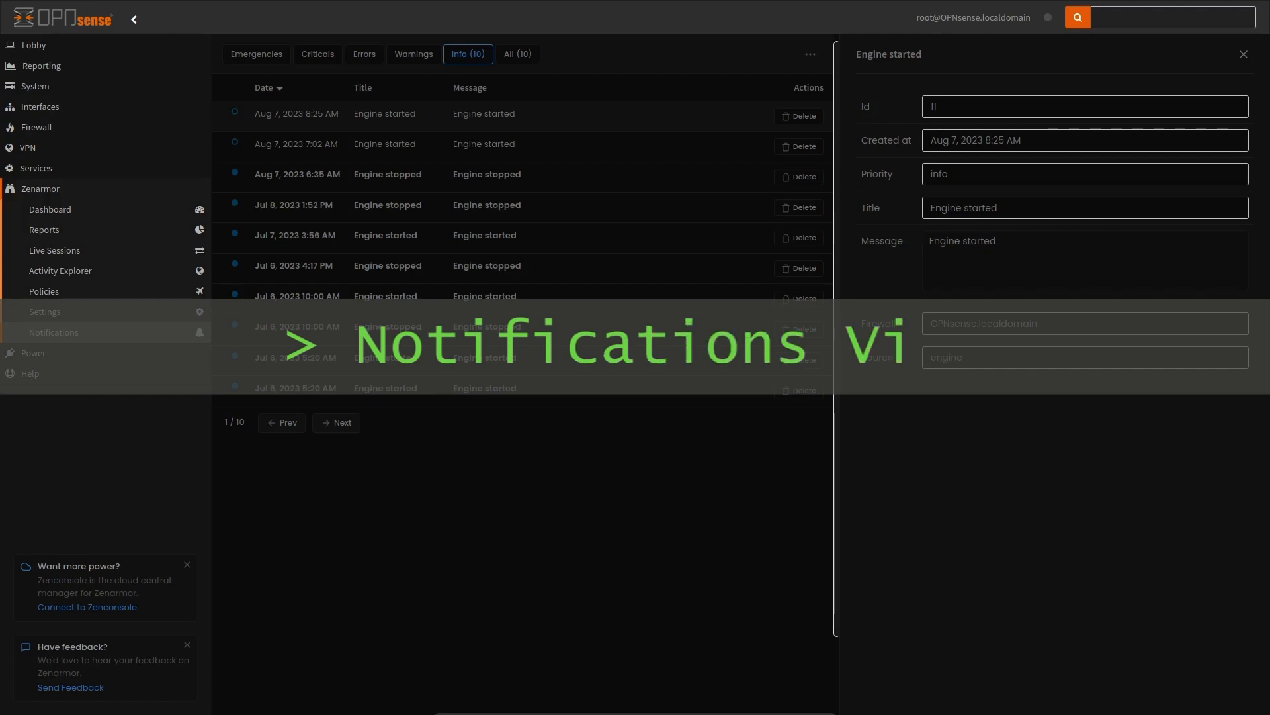